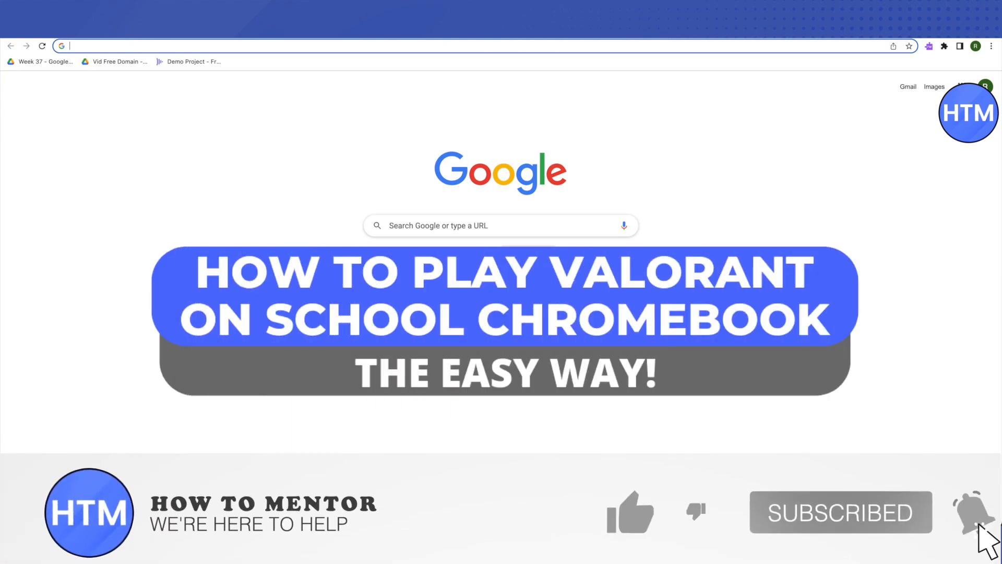
Step: Navigate from the Google new tab page to now.gg's 'Play Mobile Games Online' page
{"action": "left_click", "coordinate": [630, 511]}
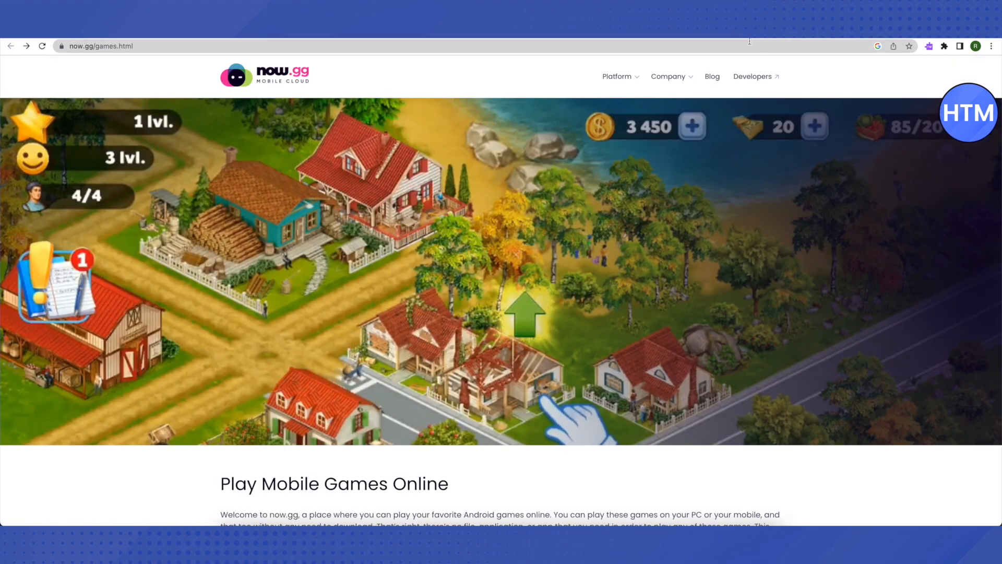
Step: Go to playvalorant.com and start Play Free to reach the 'Get set up to play' prompt
{"action": "left_click", "coordinate": [108, 45]}
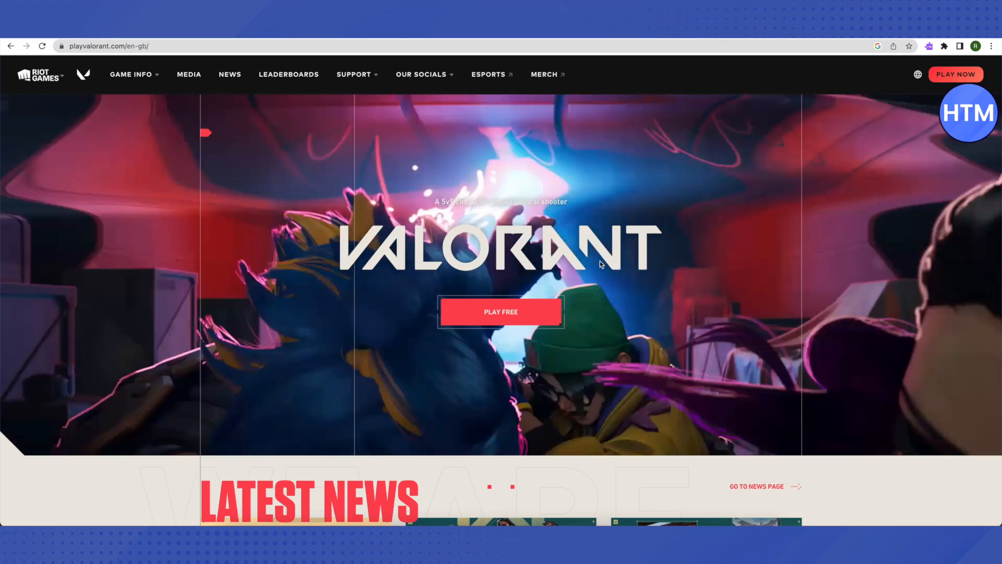
{"action": "left_click", "coordinate": [500, 312]}
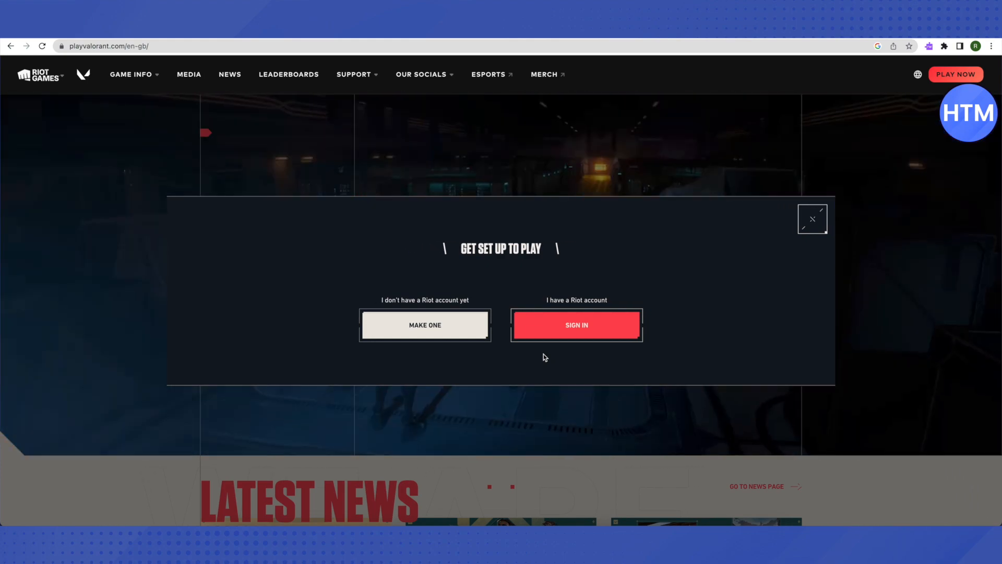
Step: Create a Riot account by entering an email and choosing a username
{"action": "left_click", "coordinate": [424, 324]}
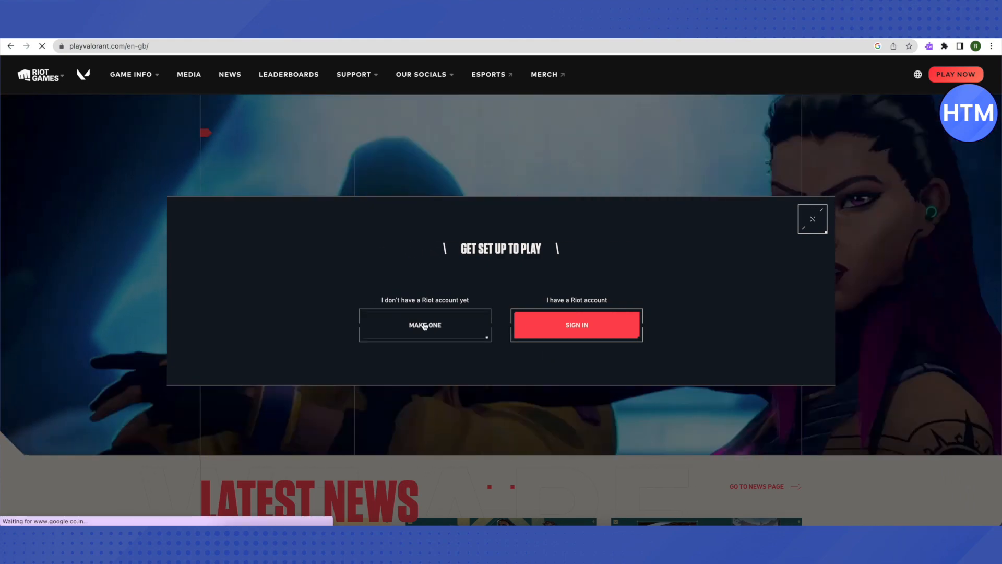
{"action": "left_click", "coordinate": [424, 324]}
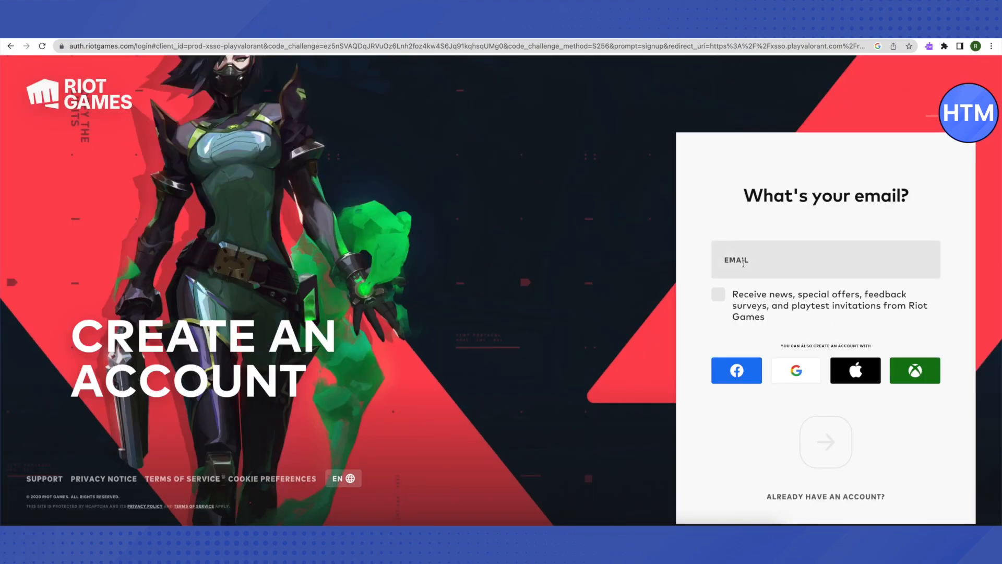
{"action": "left_click", "coordinate": [825, 441]}
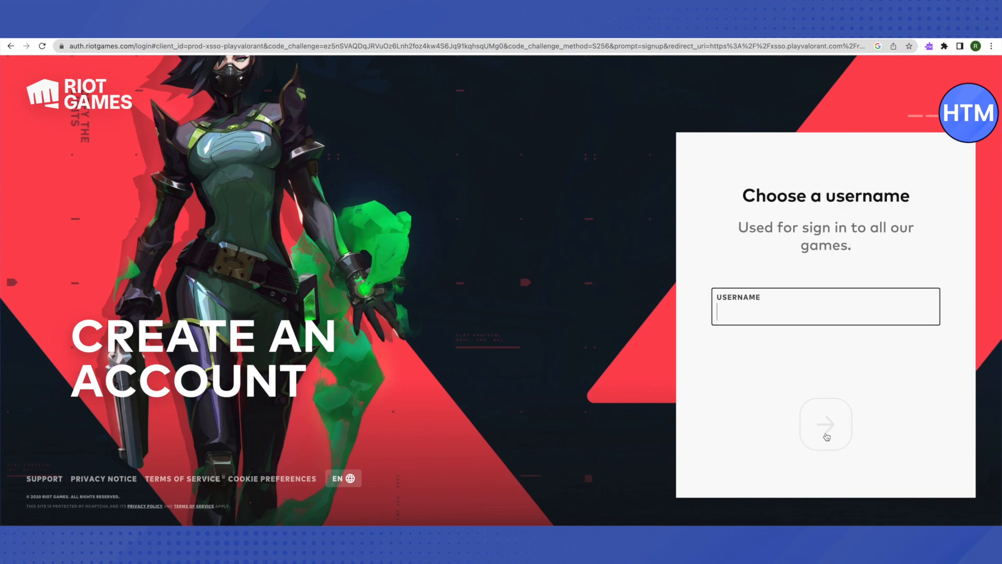
{"action": "left_click", "coordinate": [825, 423]}
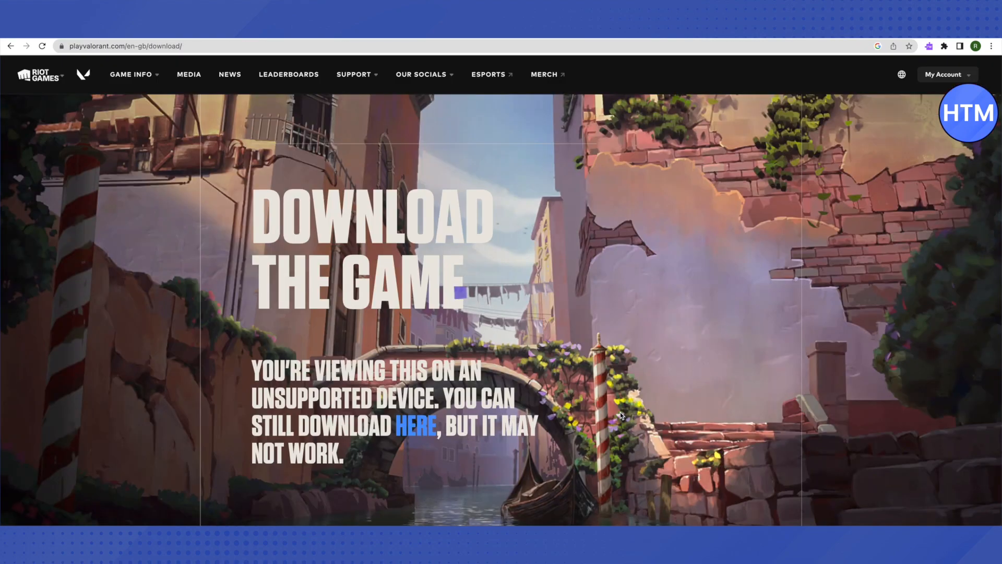
{"action": "mouse_move", "coordinate": [637, 465]}
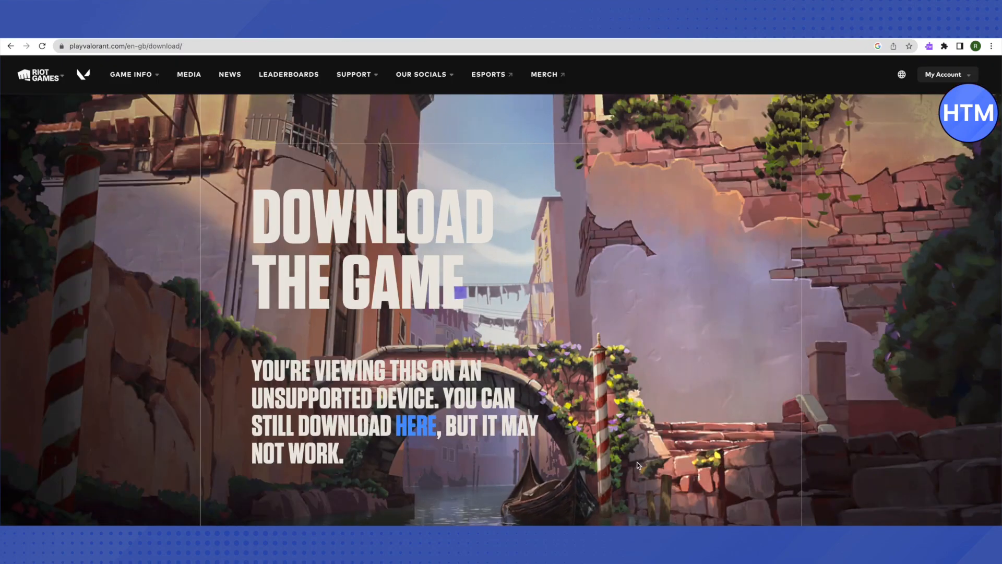
Step: Download Install VALORANT.exe via the HERE link despite the unsupported-device warning
{"action": "scroll", "scroll_direction": "down", "scroll_amount": 3}
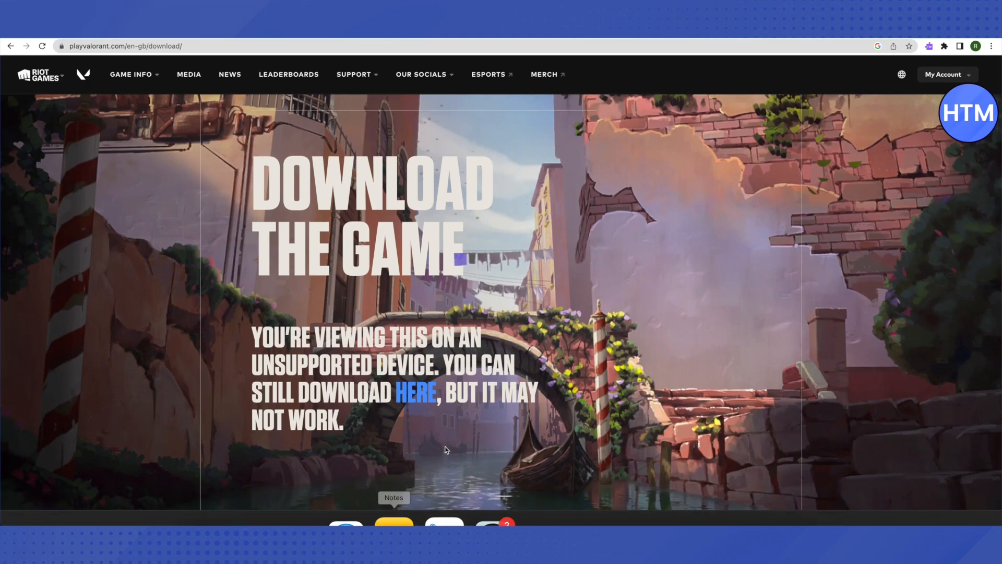
{"action": "mouse_move", "coordinate": [416, 393]}
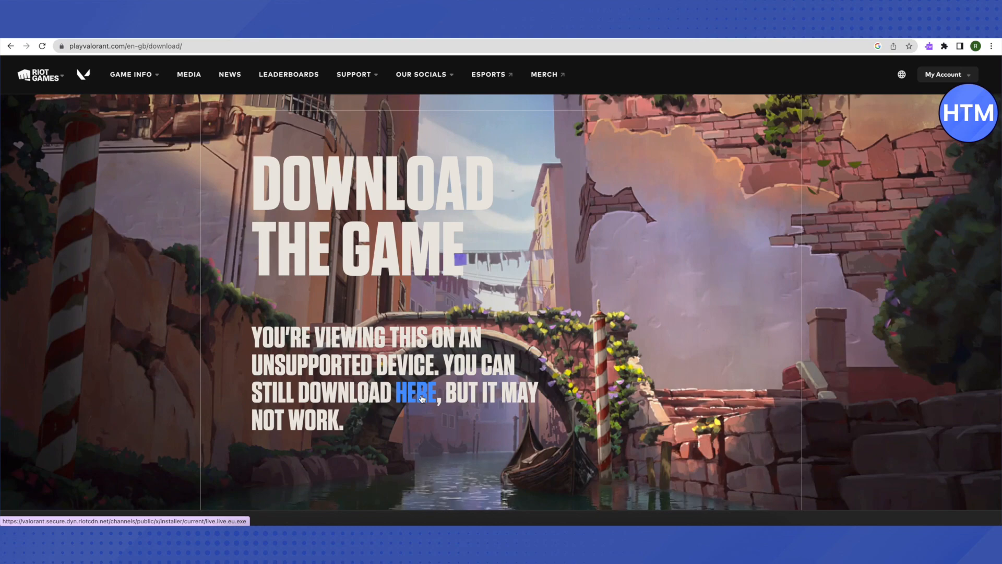
{"action": "left_click", "coordinate": [416, 393]}
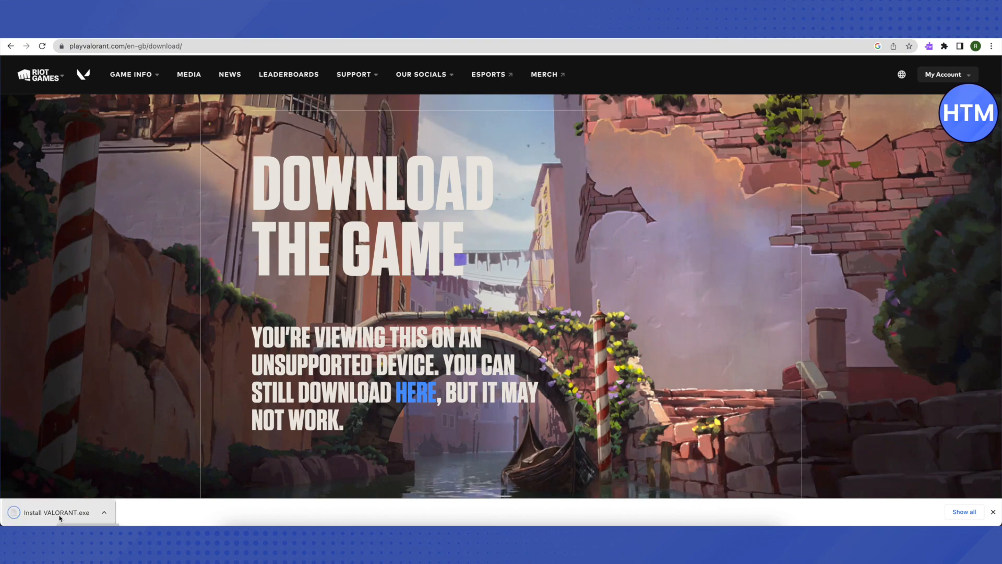
Step: Launch Install VALORANT.exe and view the 7.3 GB installer's Advanced Options
{"action": "left_click", "coordinate": [57, 512]}
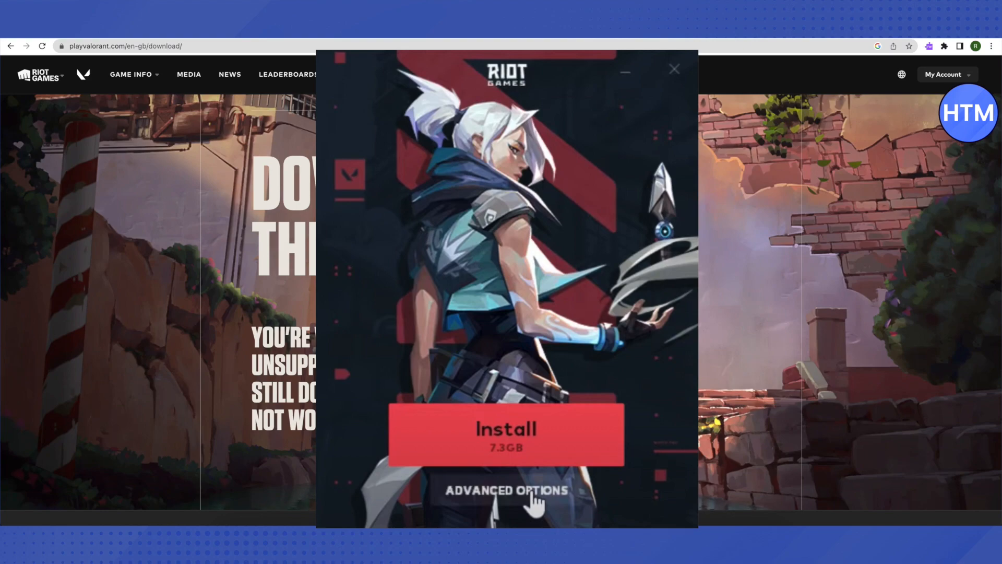
{"action": "left_click", "coordinate": [506, 490]}
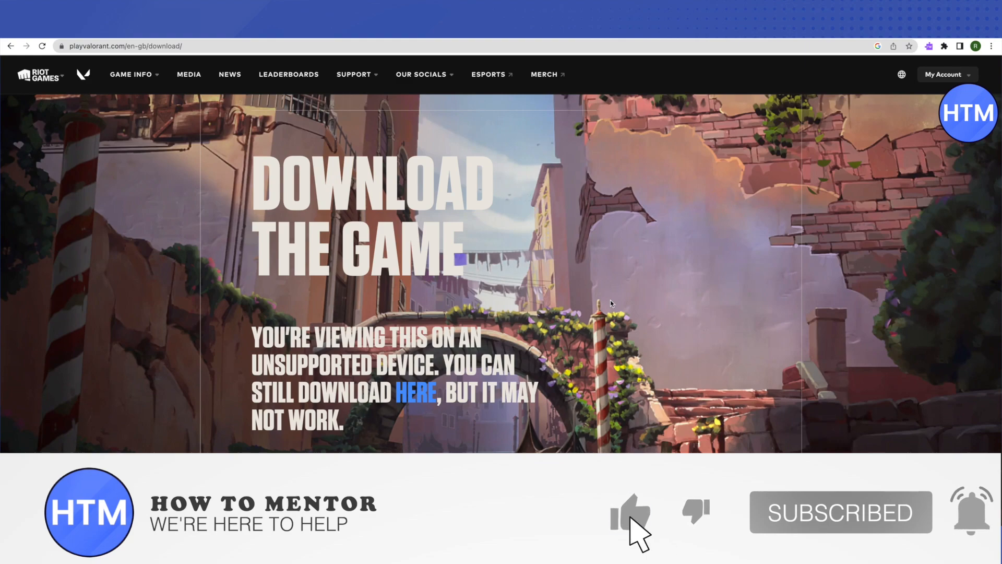
{"action": "left_click", "coordinate": [630, 511]}
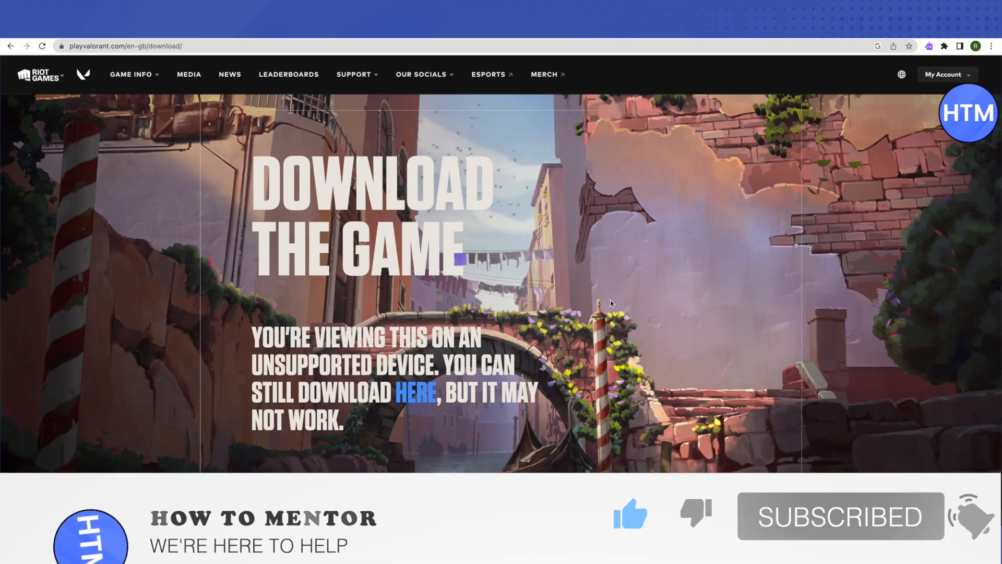